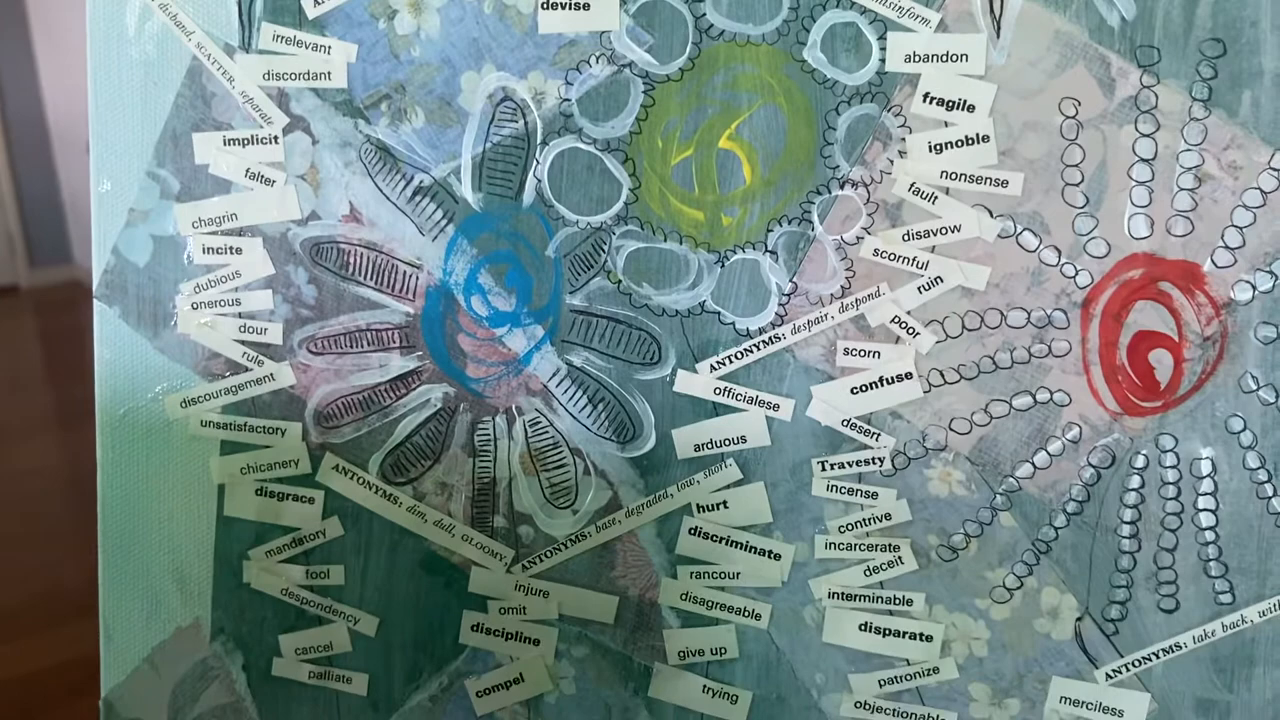
scroll("right", 3)
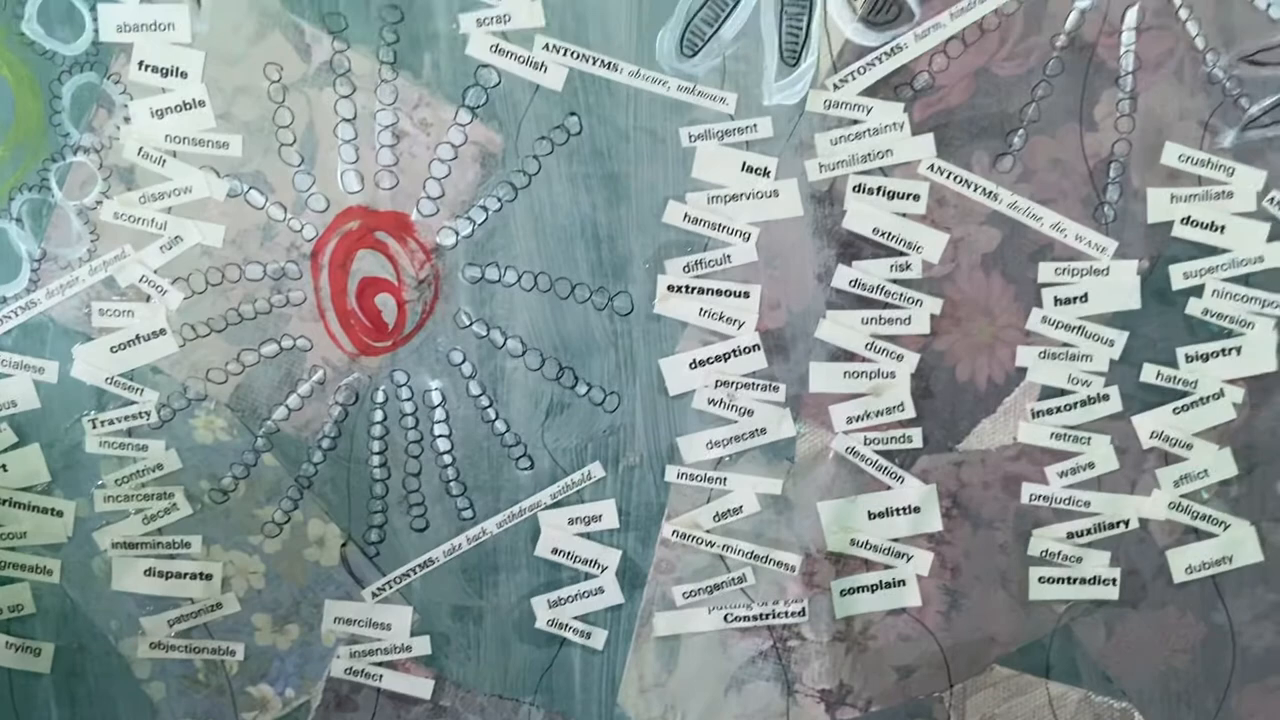